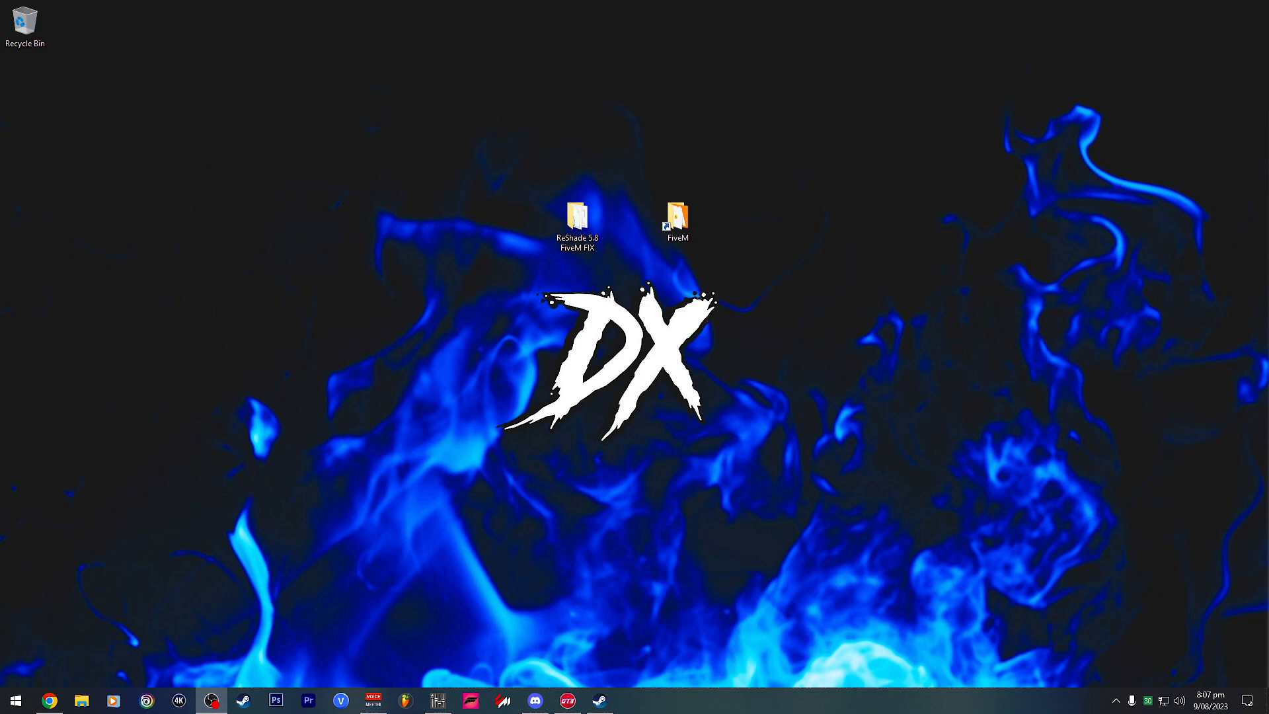
mouse_move(524, 244)
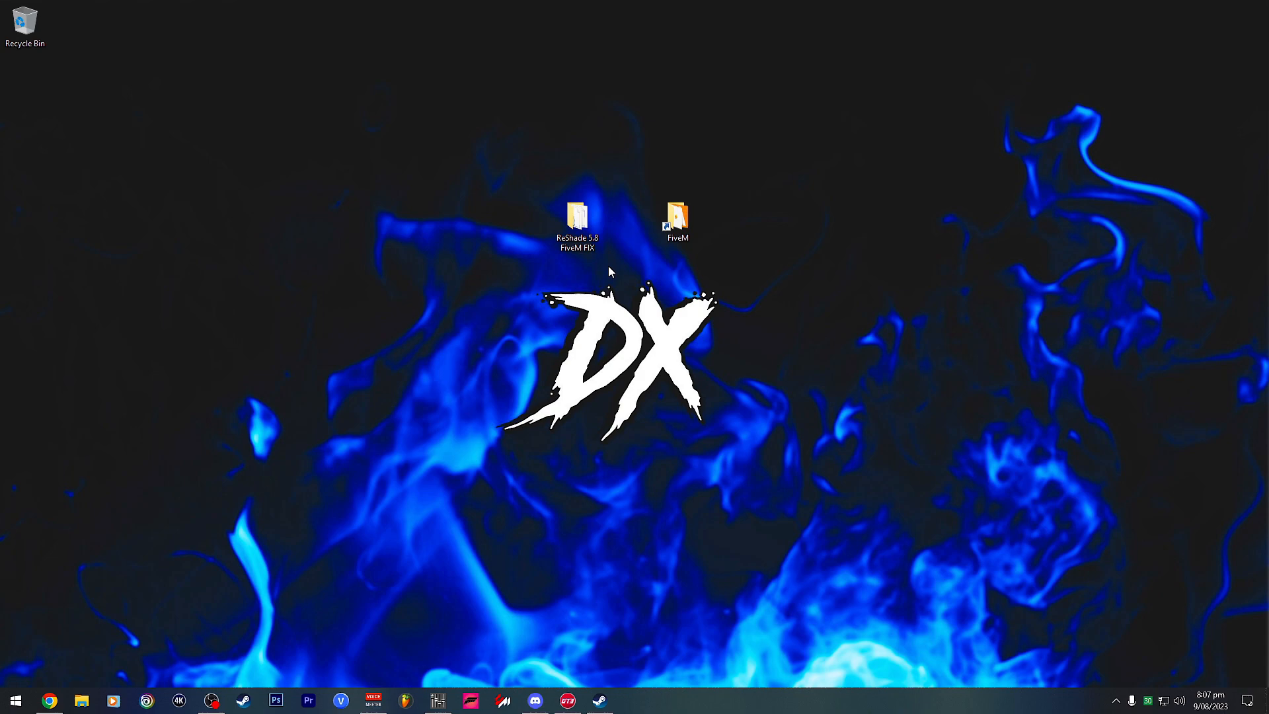
- Copy all five files from the ReShade 5.8 FiveM FIX folder
click(577, 221)
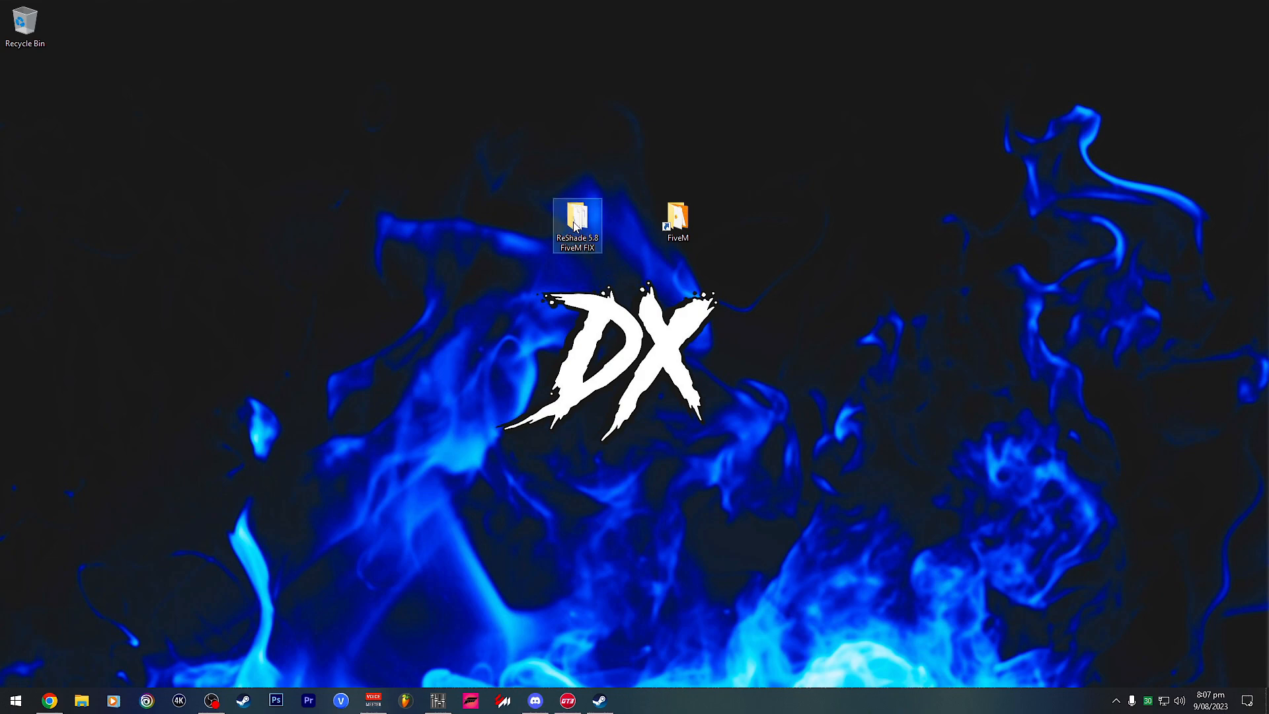
double_click(577, 224)
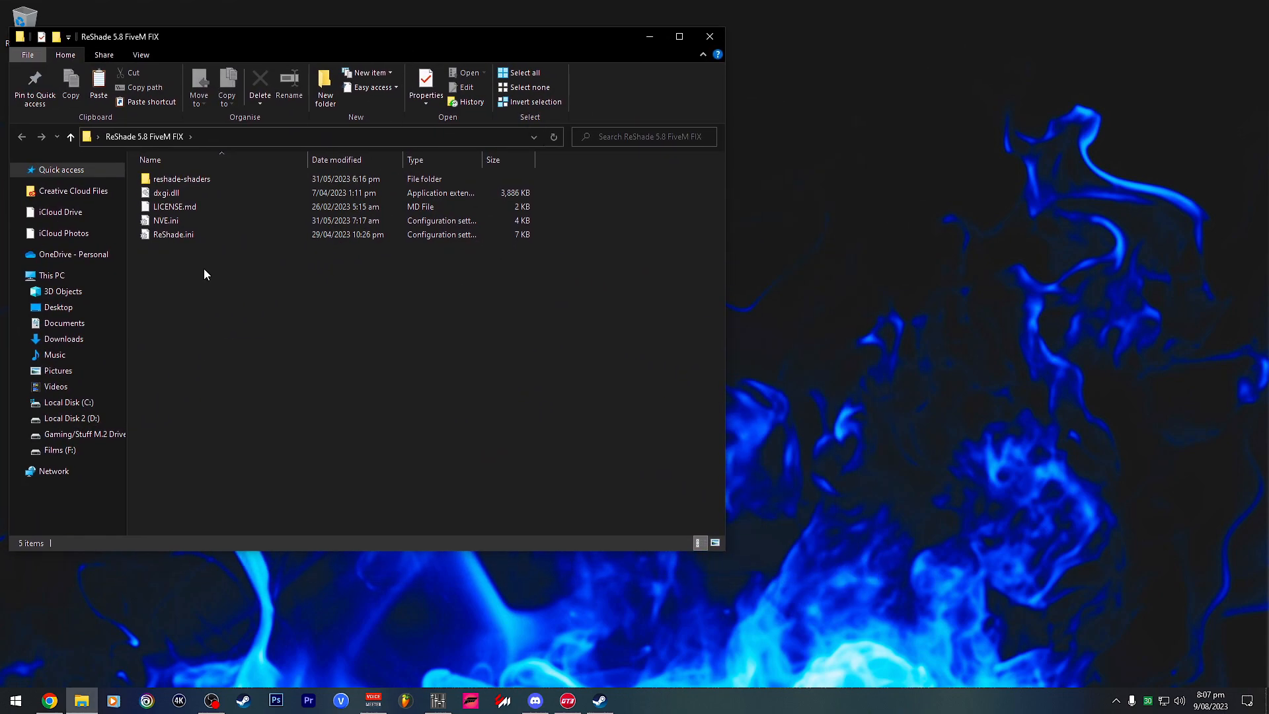
click(166, 221)
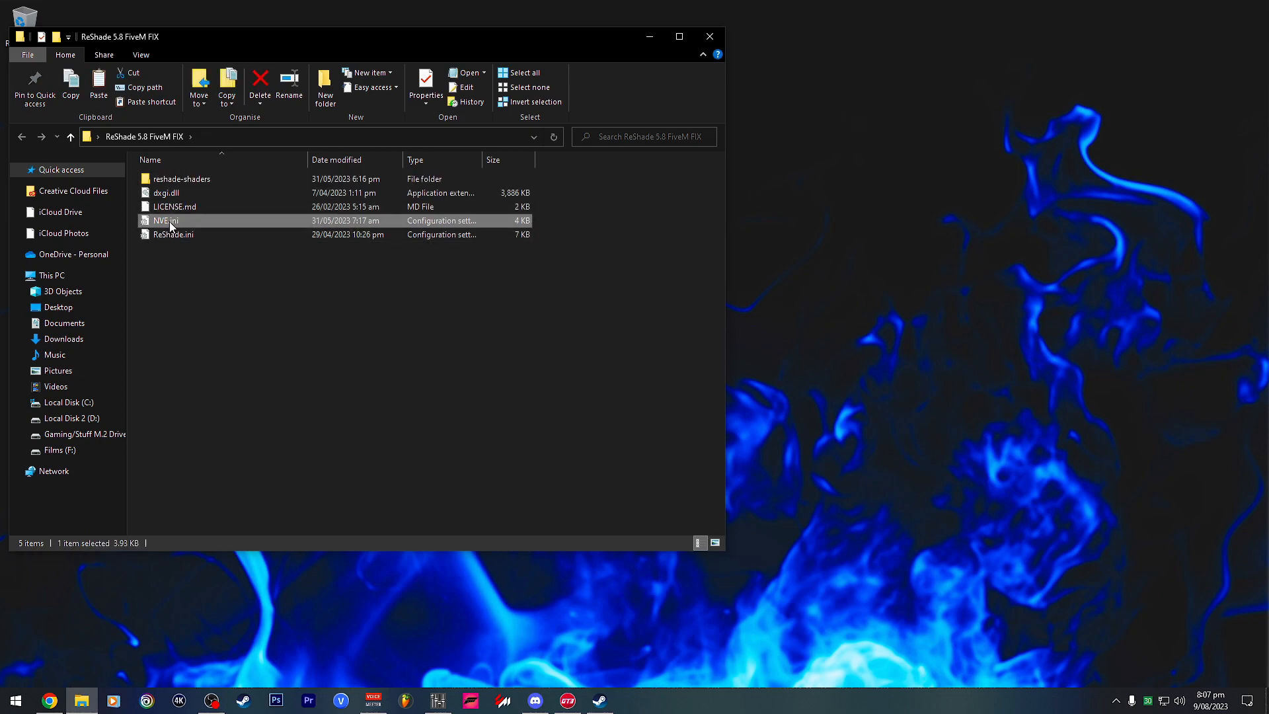
mouse_move(170, 223)
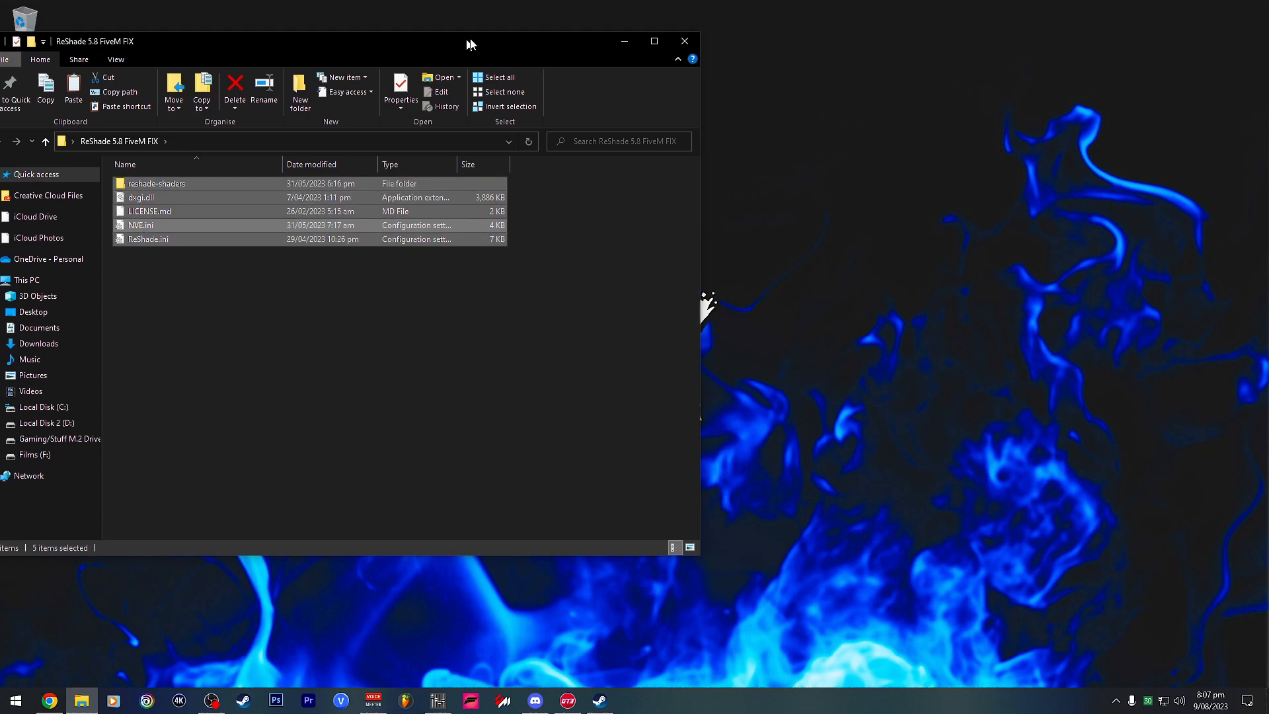
right_click(162, 199)
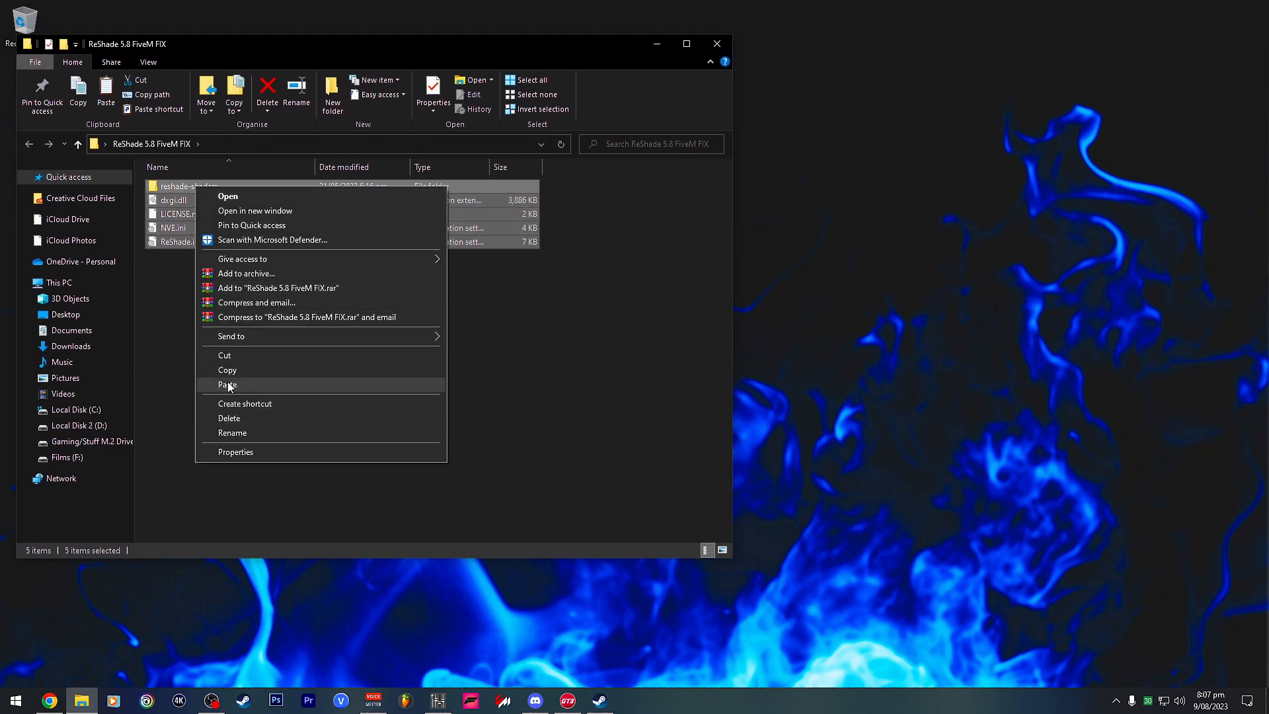
click(715, 43)
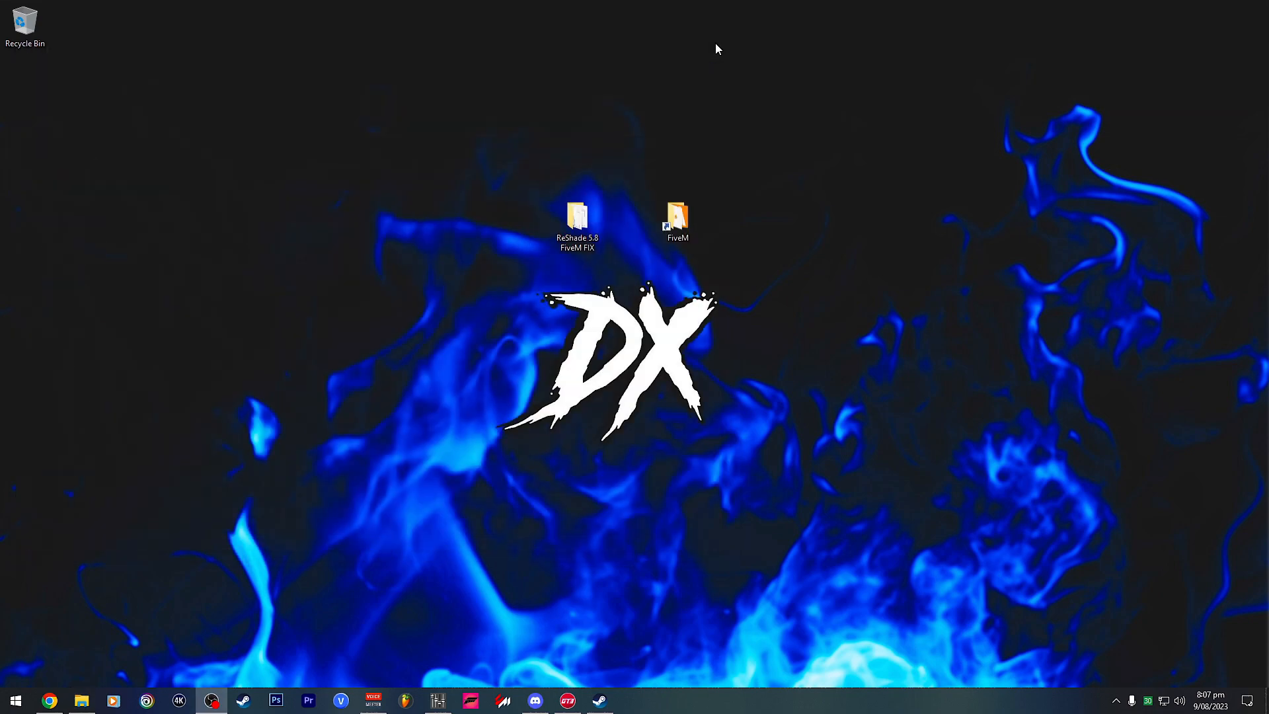
- Paste the ReShade fix files into FiveM Application Data's plugins folder
double_click(677, 219)
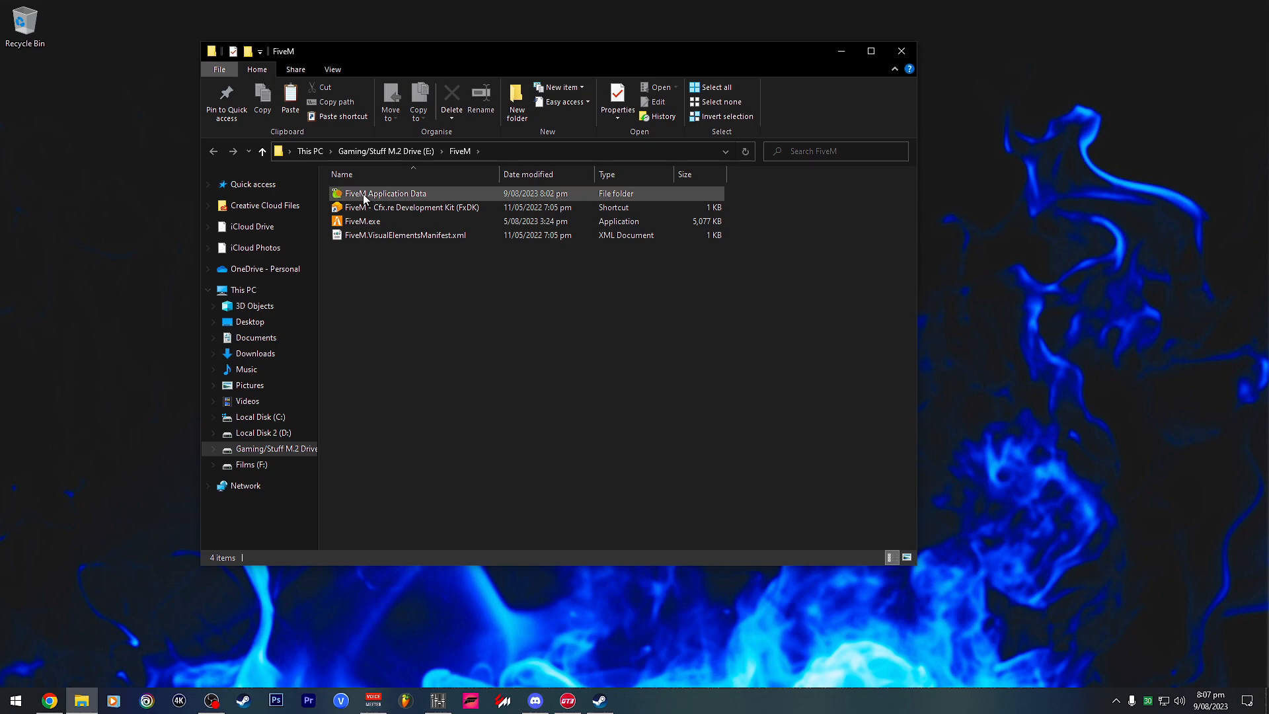
double_click(385, 192)
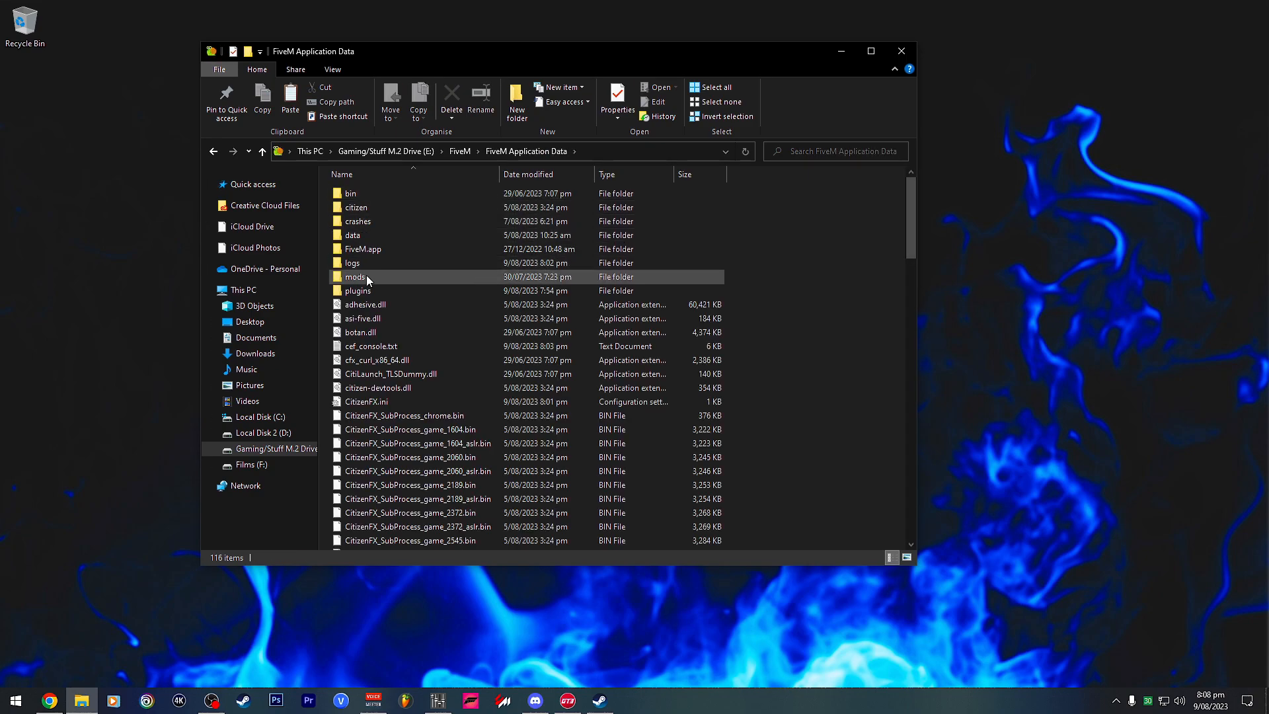
double_click(357, 290)
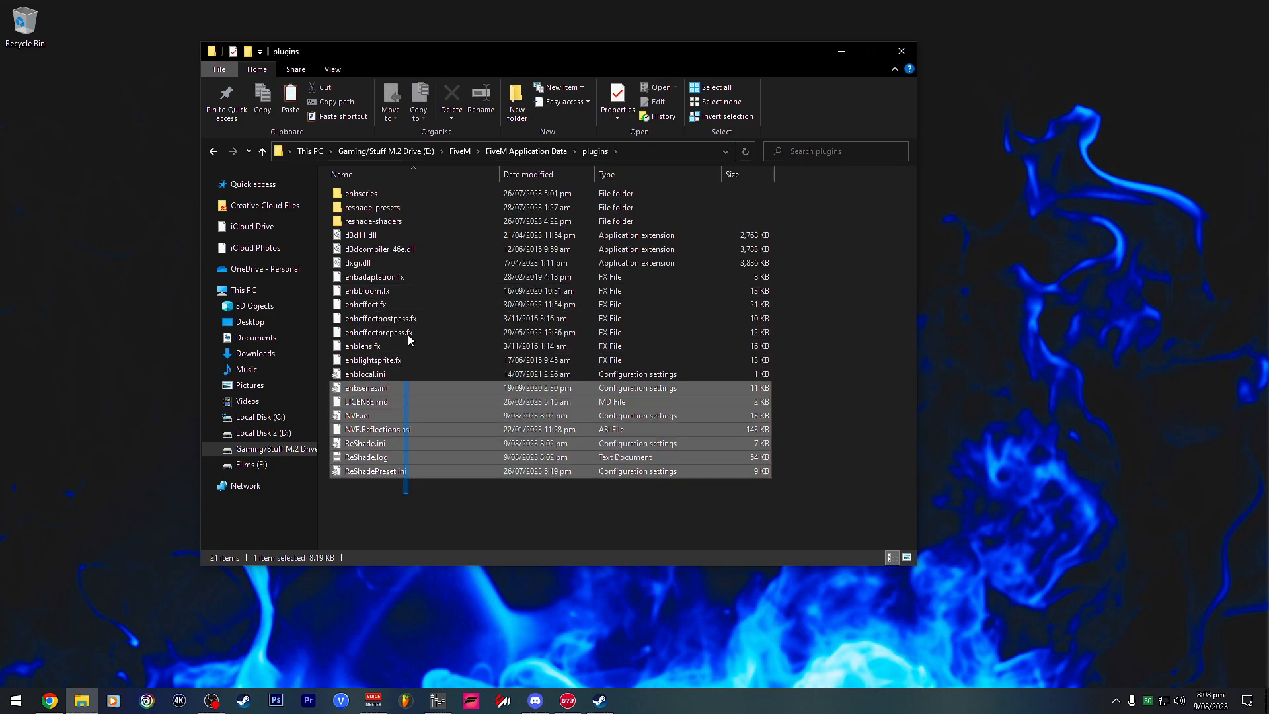
right_click(825, 364)
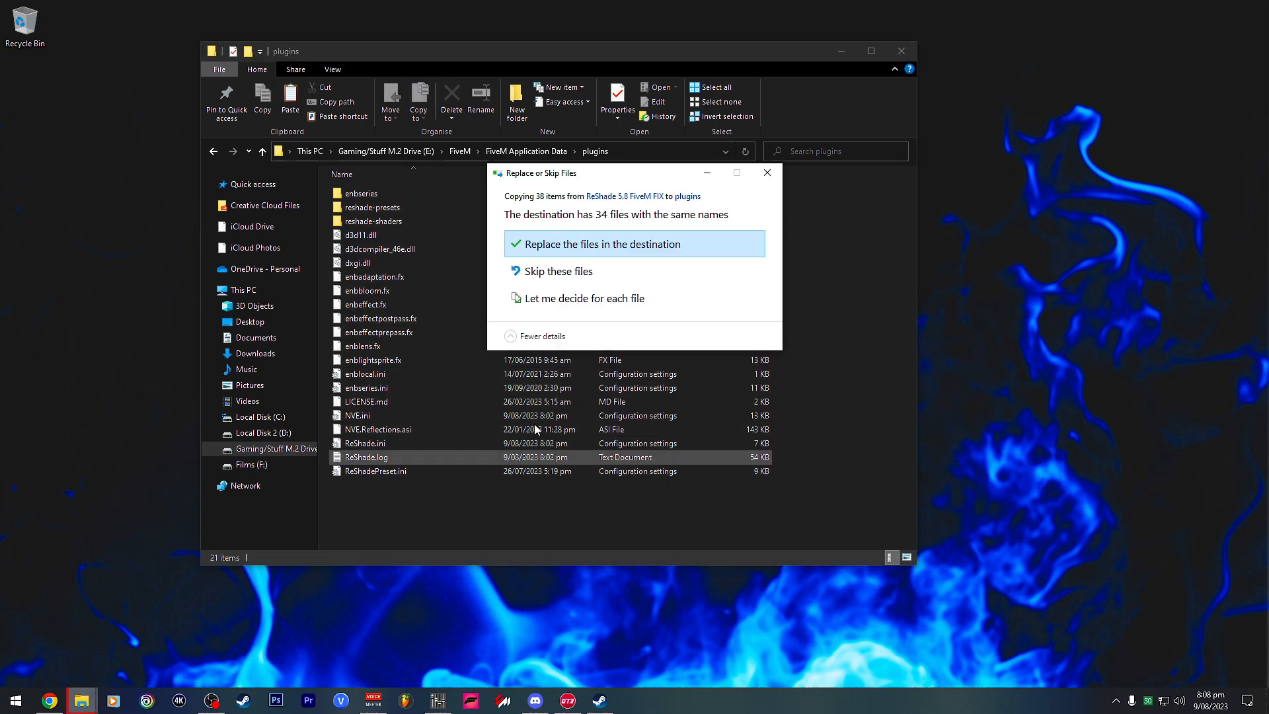
mouse_move(558, 271)
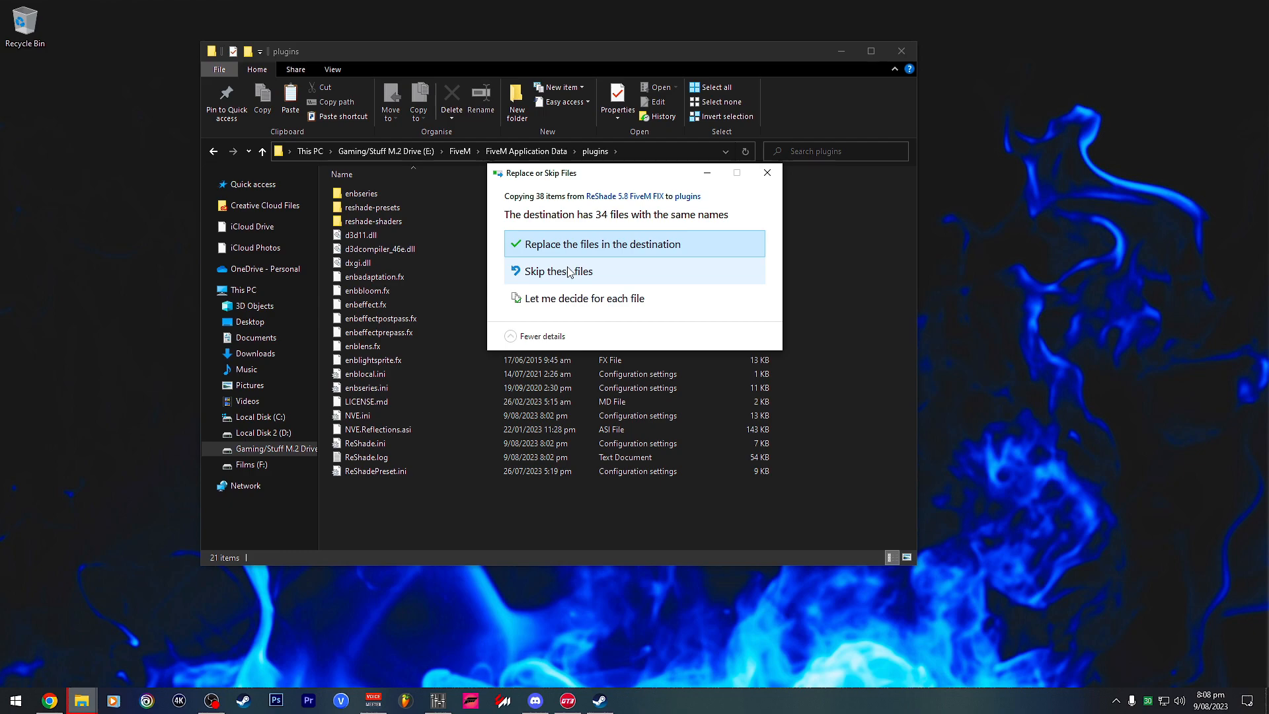
- Replace the 34 same-named files in the plugins folder
click(602, 244)
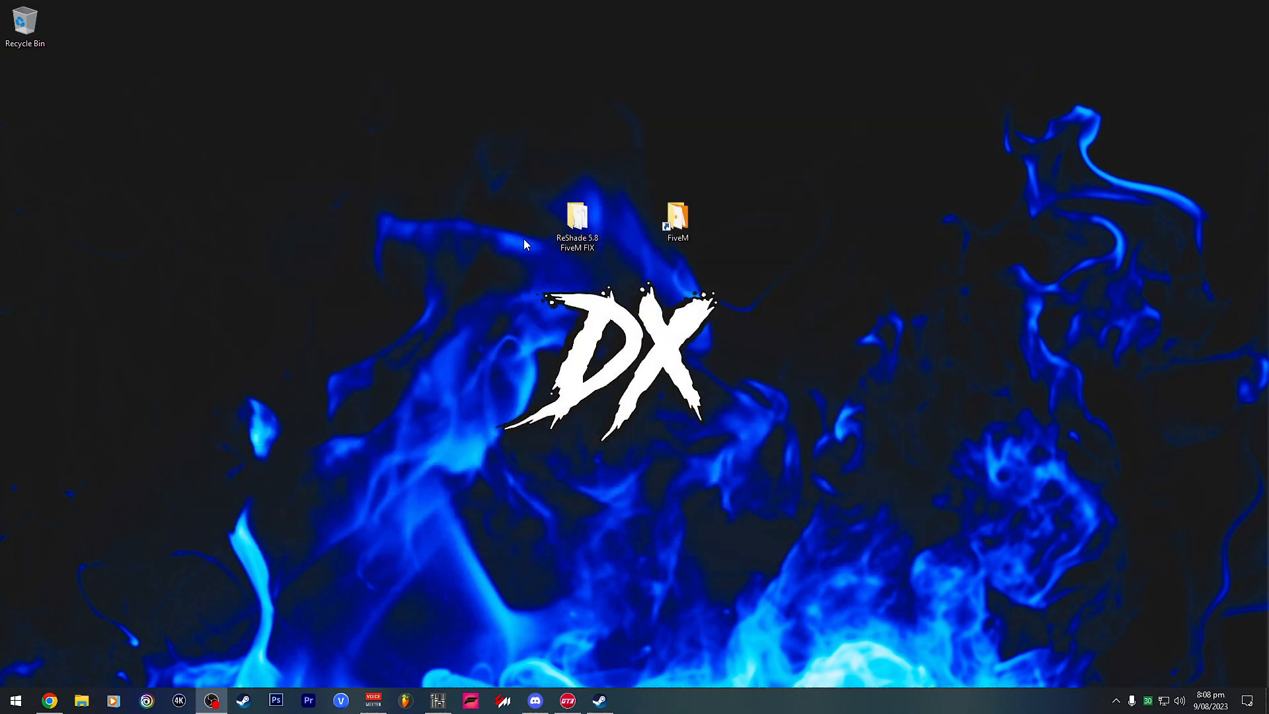
mouse_move(403, 419)
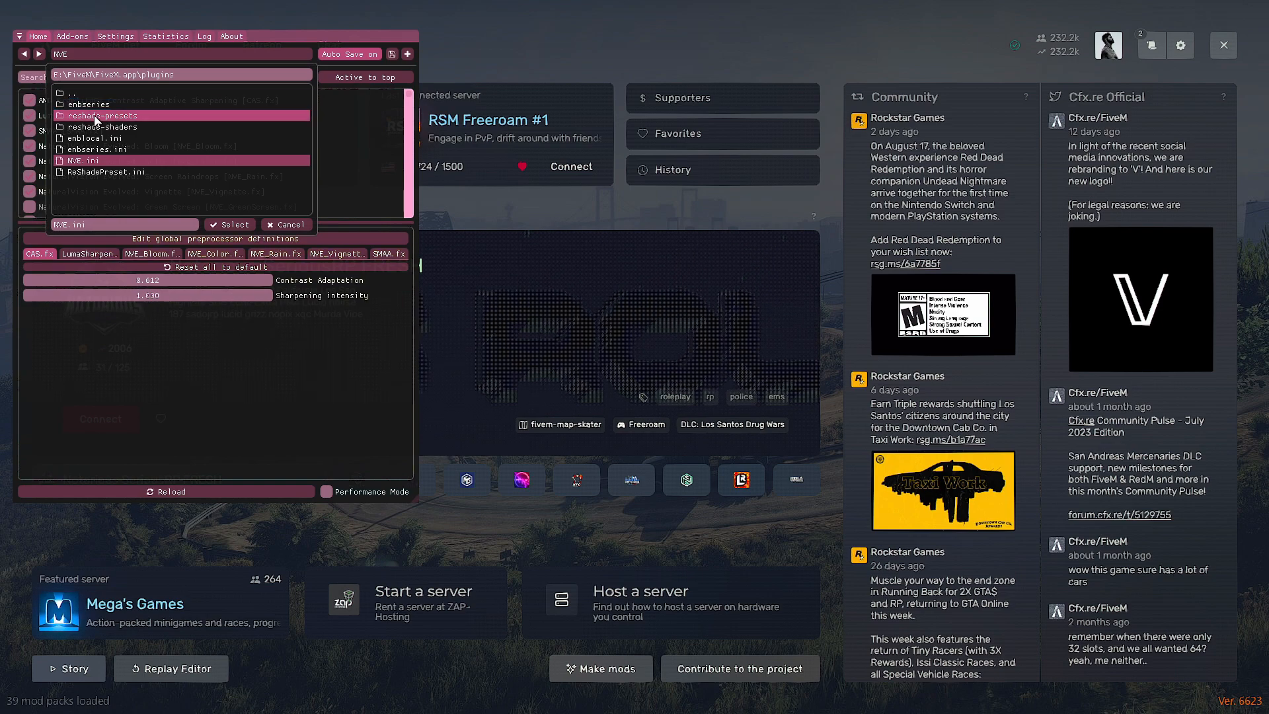
- Load the NVE.ini preset from the reshade-presets folder in ReShade
double_click(105, 115)
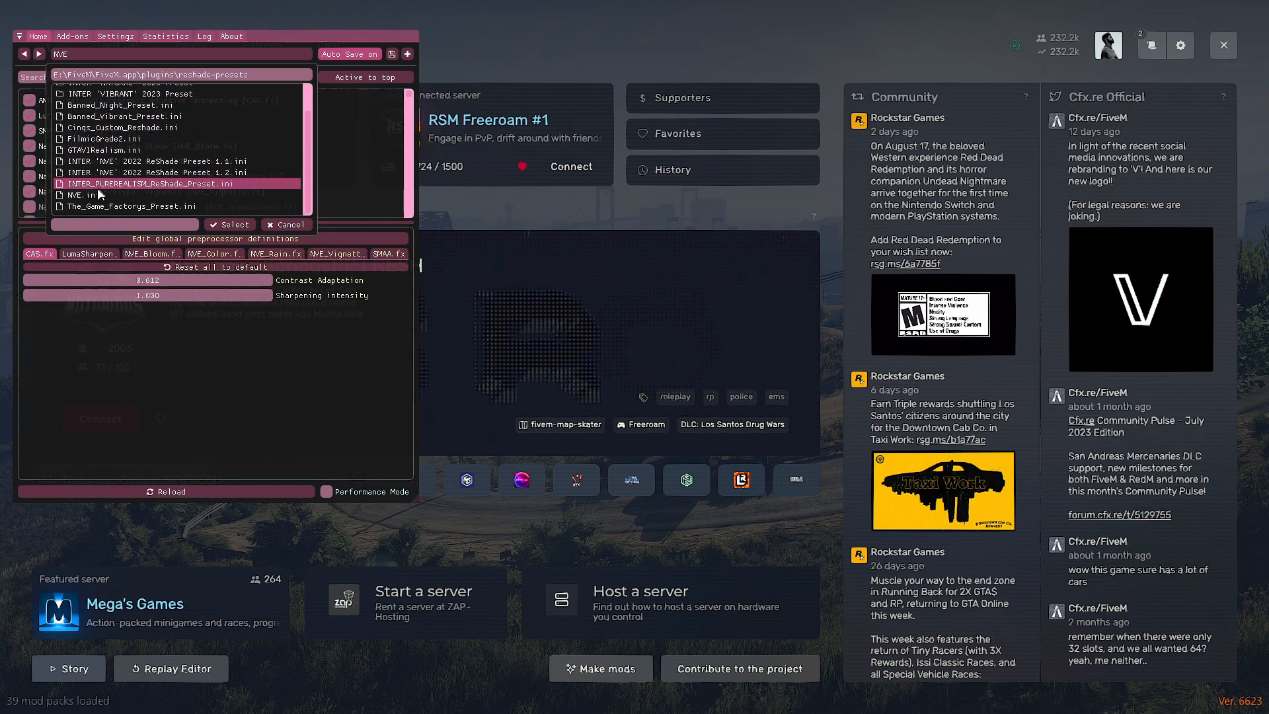
click(80, 194)
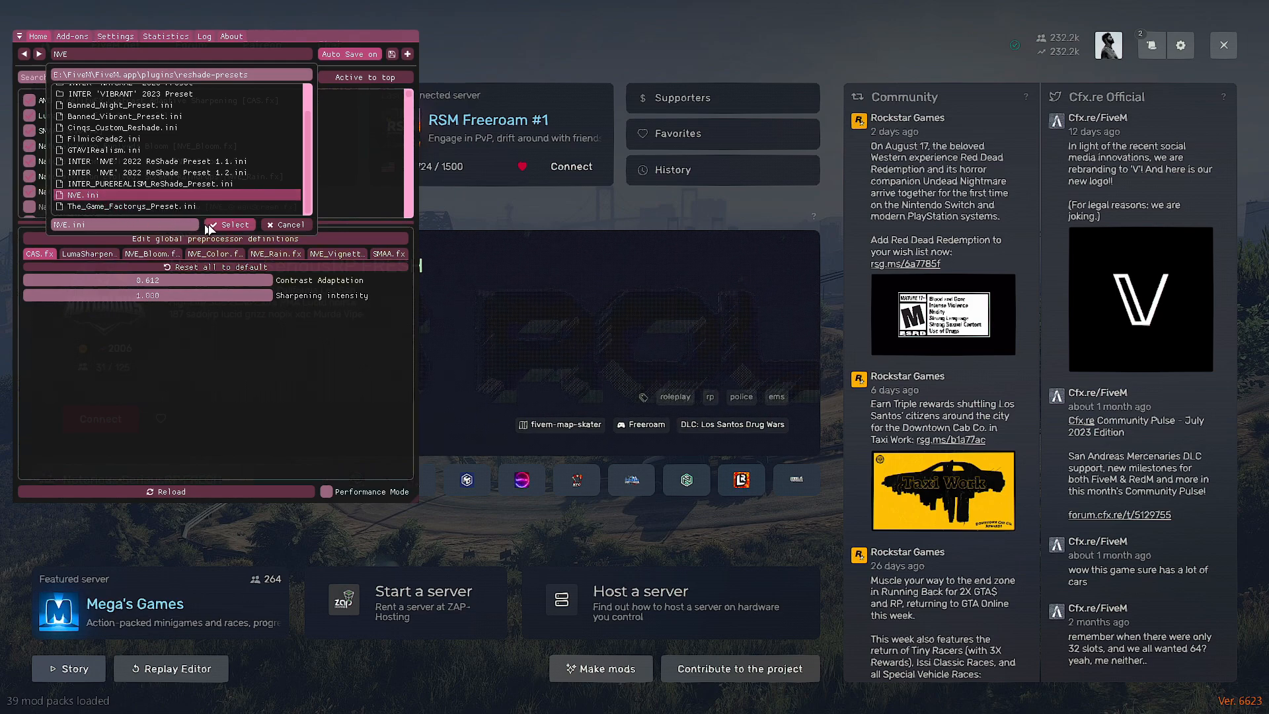
click(229, 224)
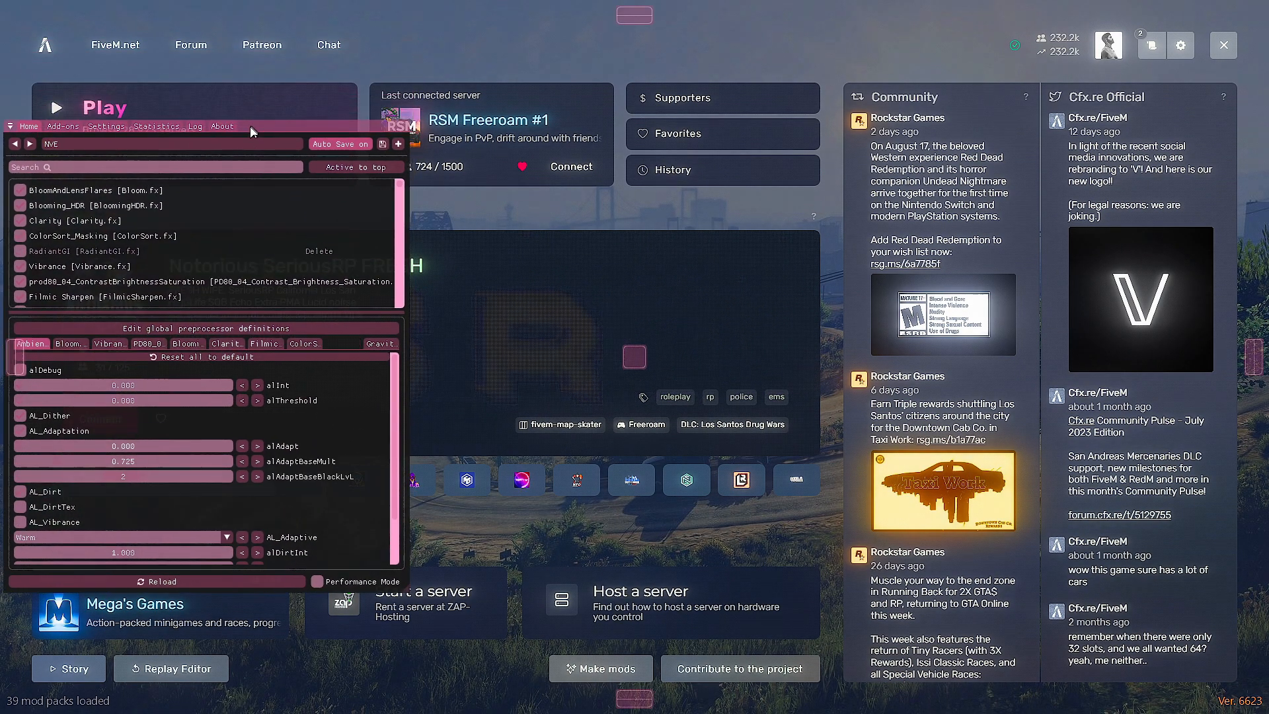